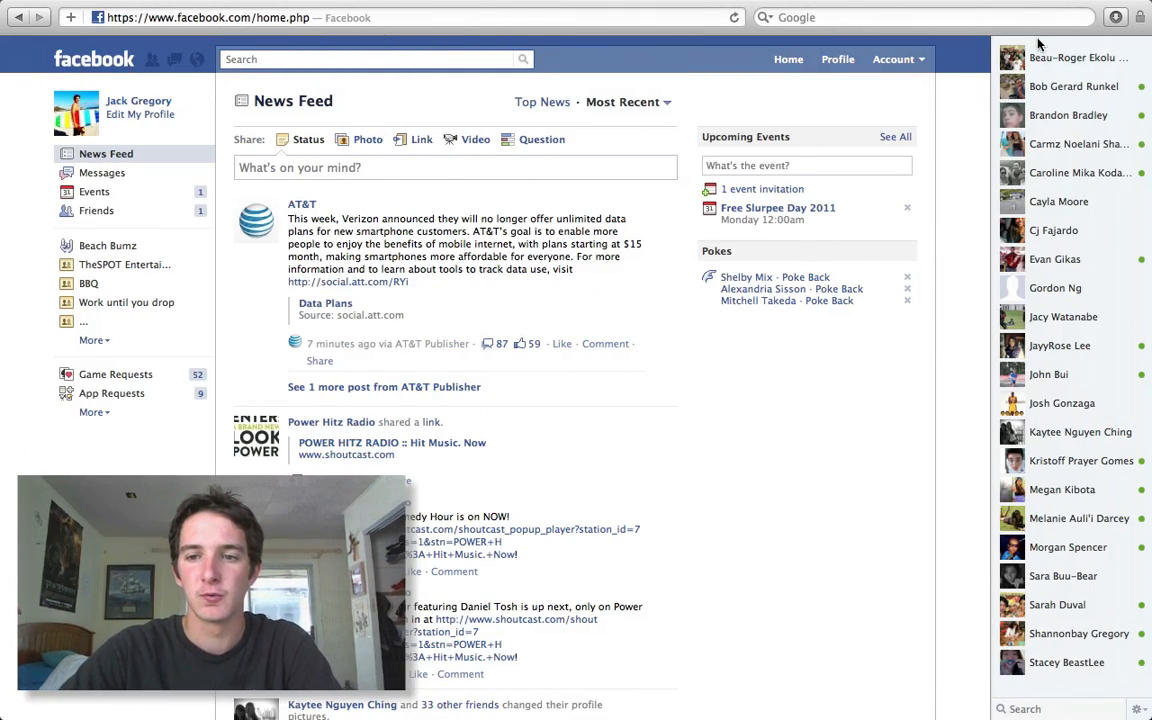
Step: Review the chat sidebar's Limit Availability settings, close them, and start a chat with an online friend
{"action": "scroll", "scroll_direction": "down", "scroll_amount": 3}
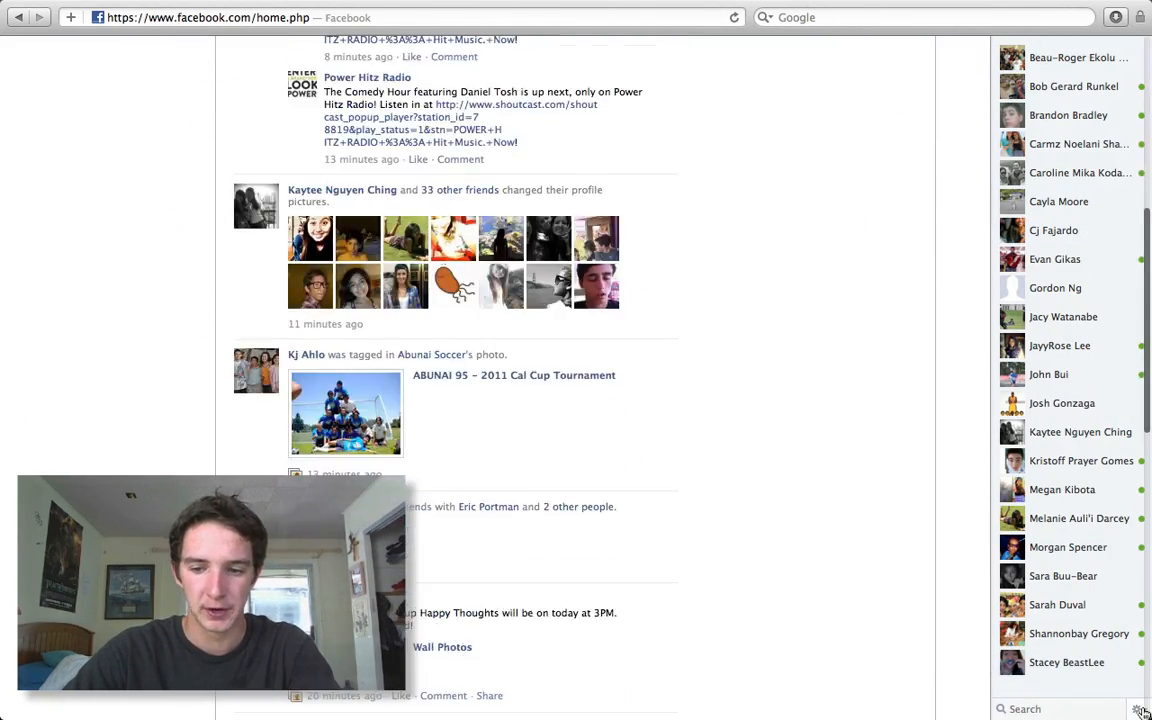
{"action": "scroll", "scroll_direction": "down", "scroll_amount": 3}
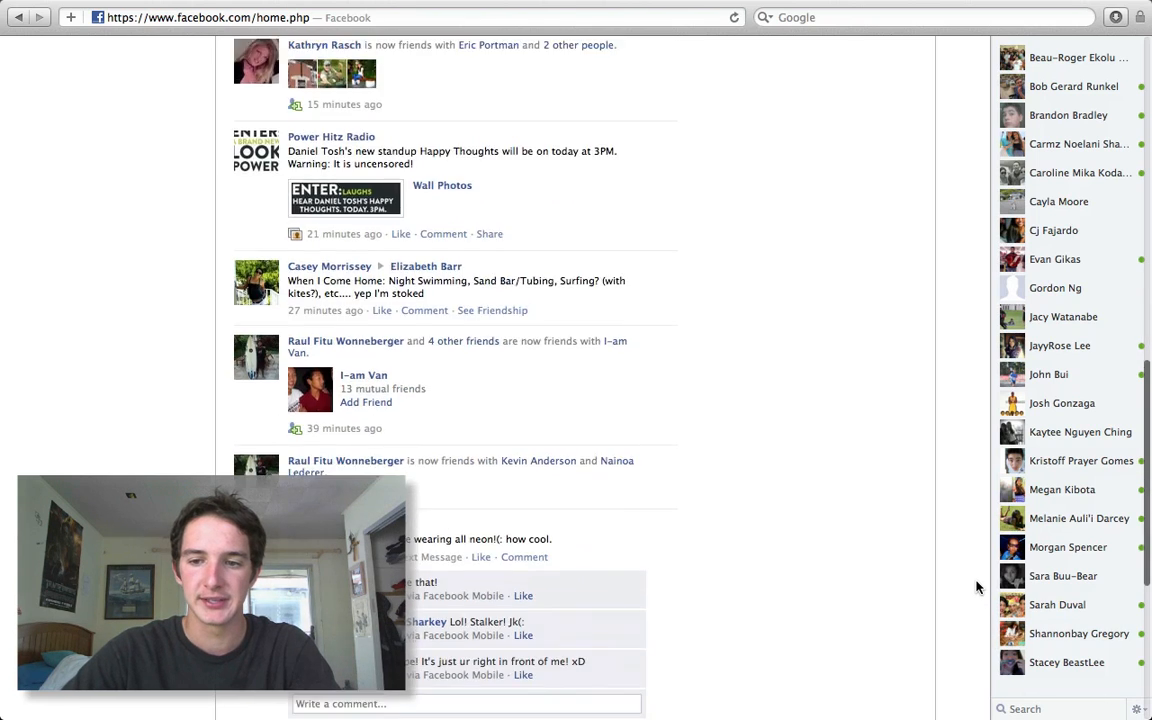
{"action": "scroll", "scroll_direction": "up", "scroll_amount": 3}
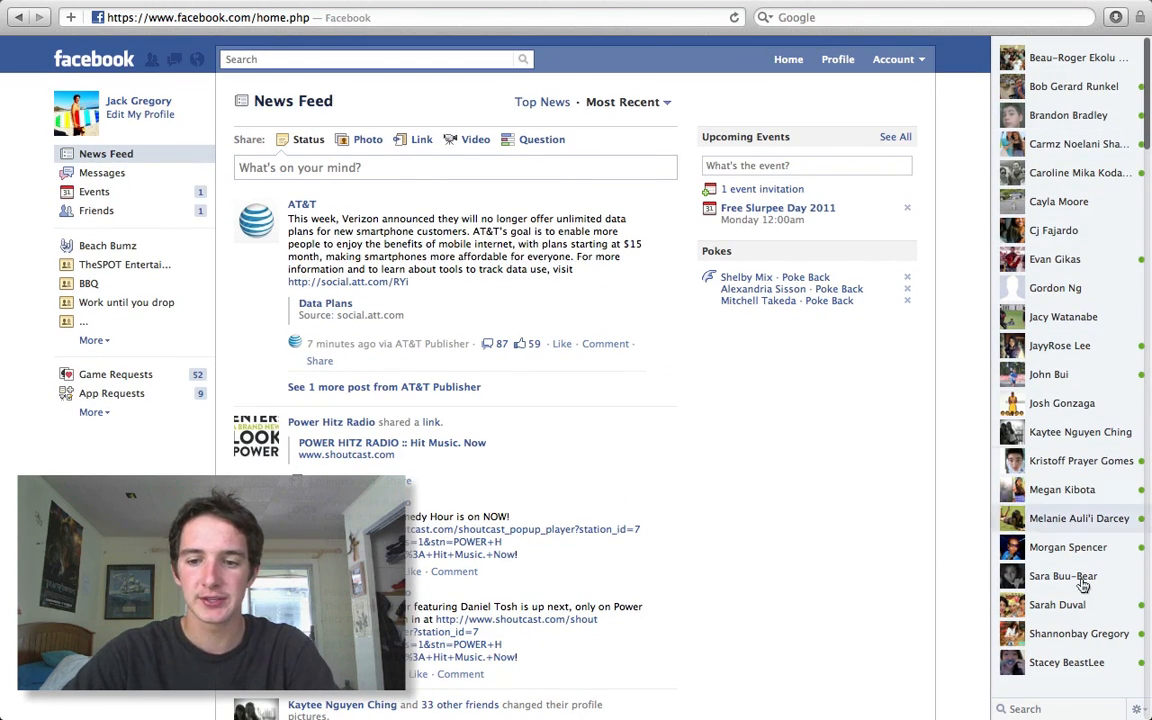
{"action": "mouse_move", "coordinate": [1056, 604]}
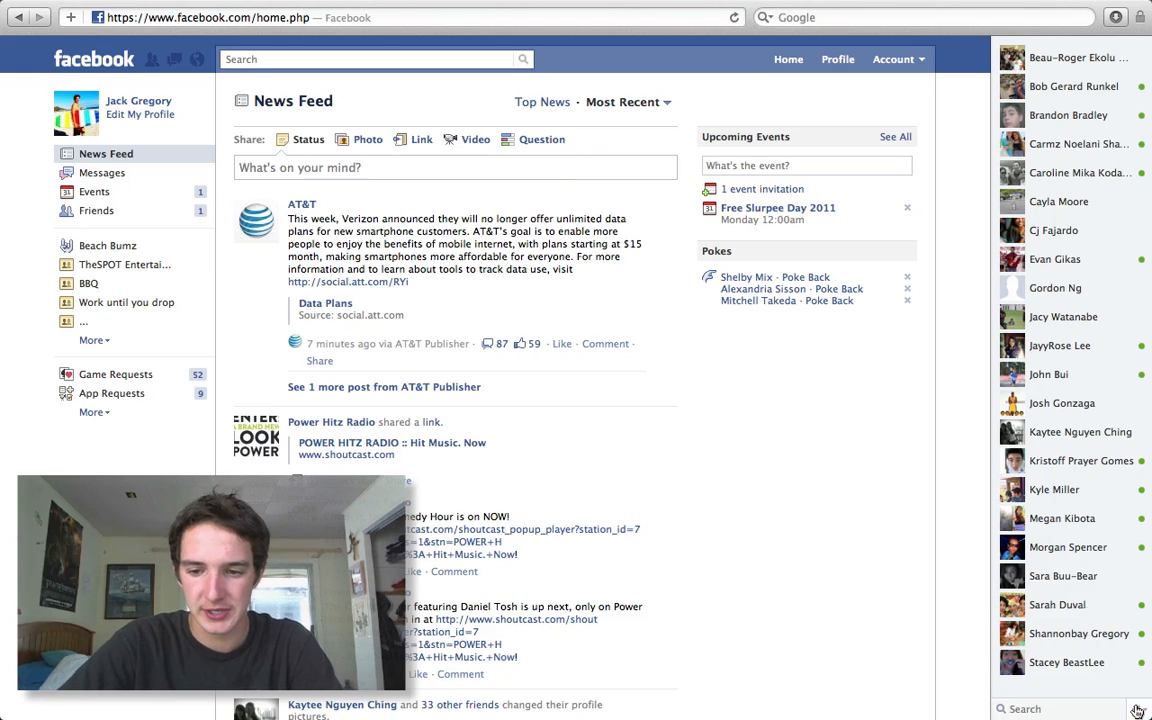
{"action": "left_click", "coordinate": [1136, 708]}
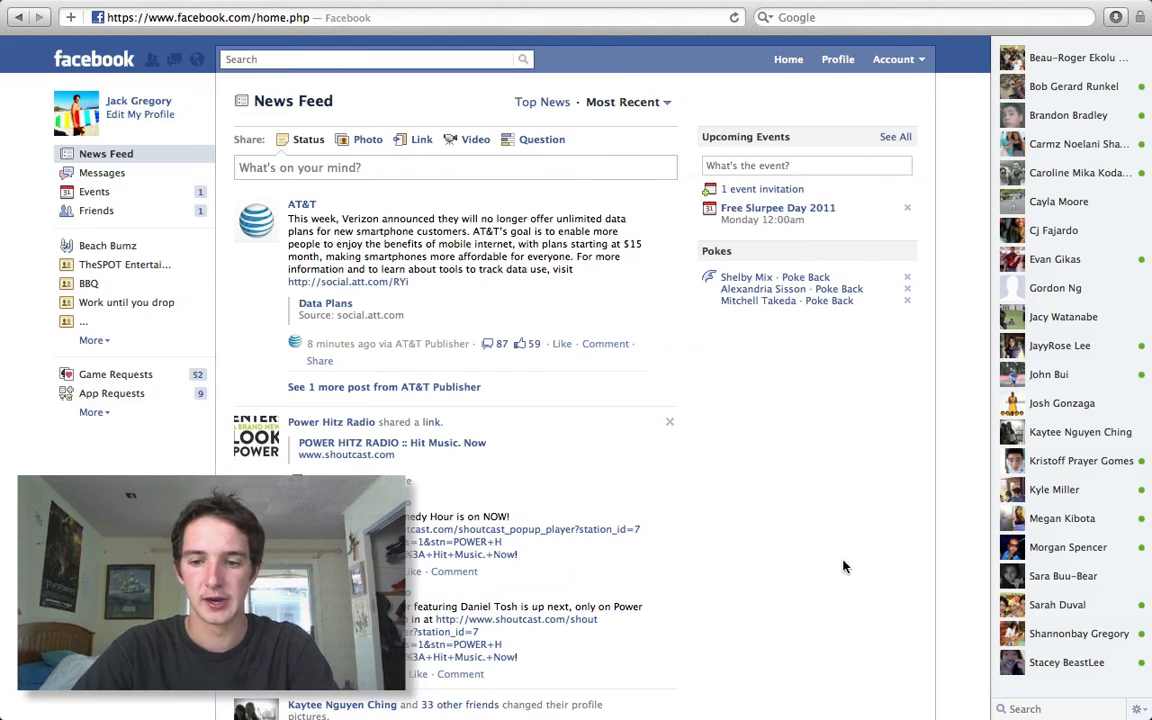
{"action": "left_click", "coordinate": [1138, 708]}
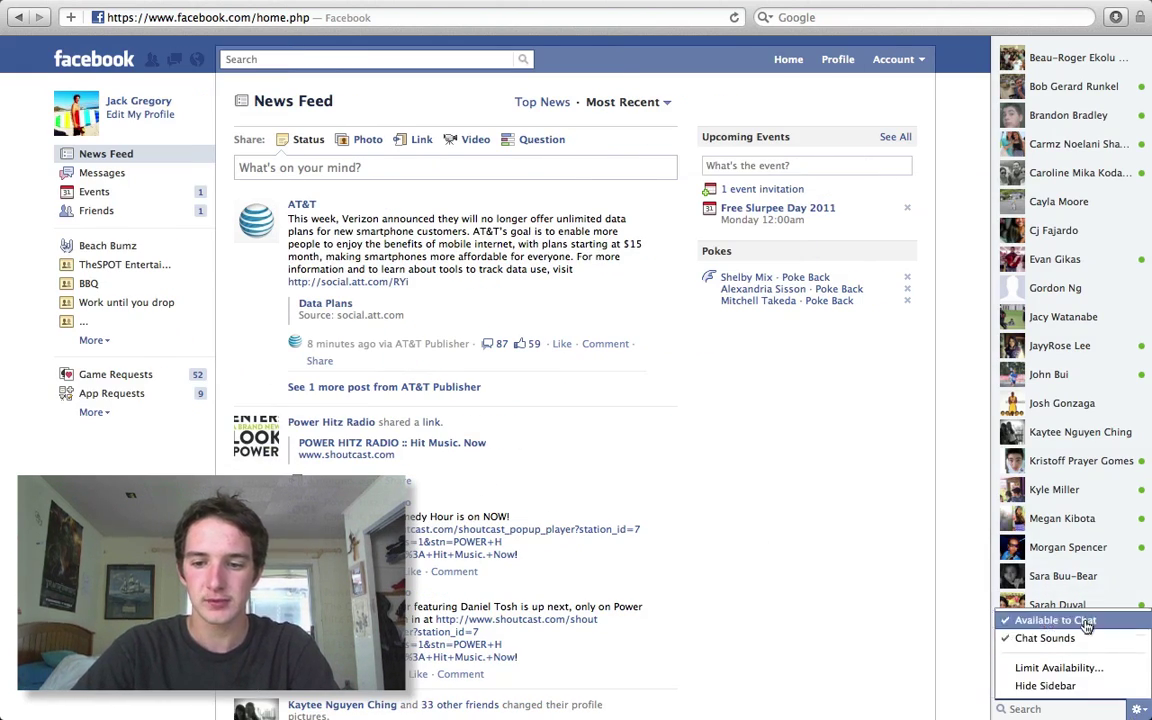
{"action": "left_click", "coordinate": [1058, 668]}
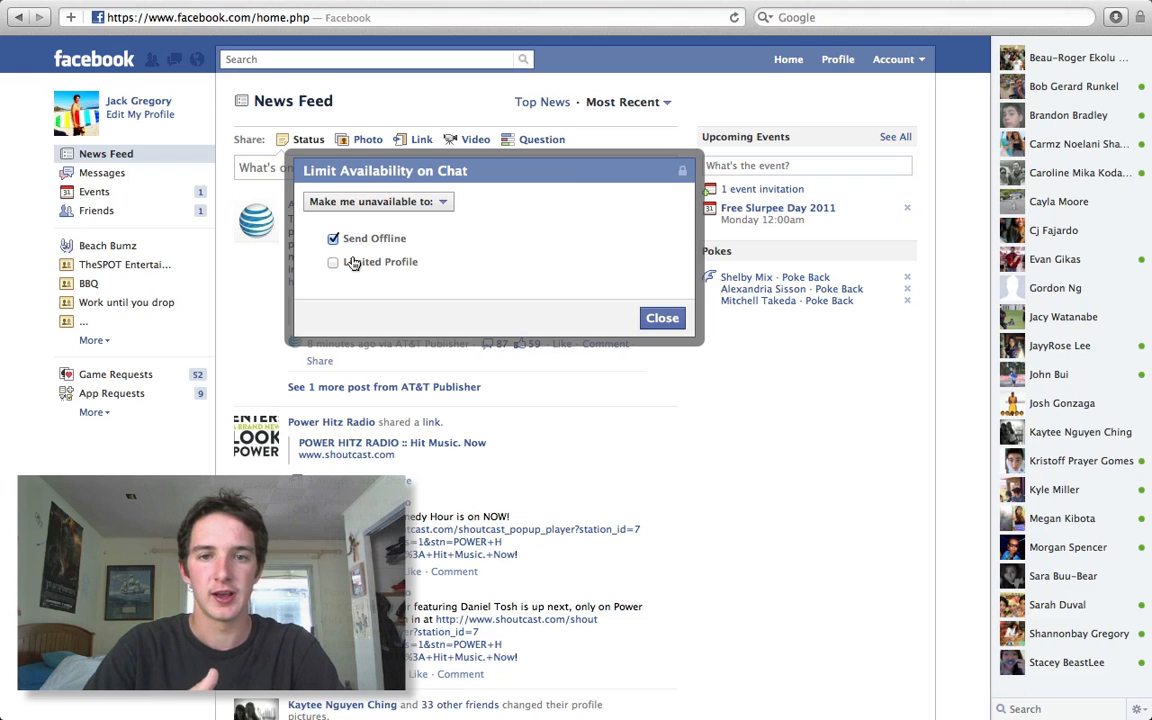
{"action": "mouse_move", "coordinate": [596, 328]}
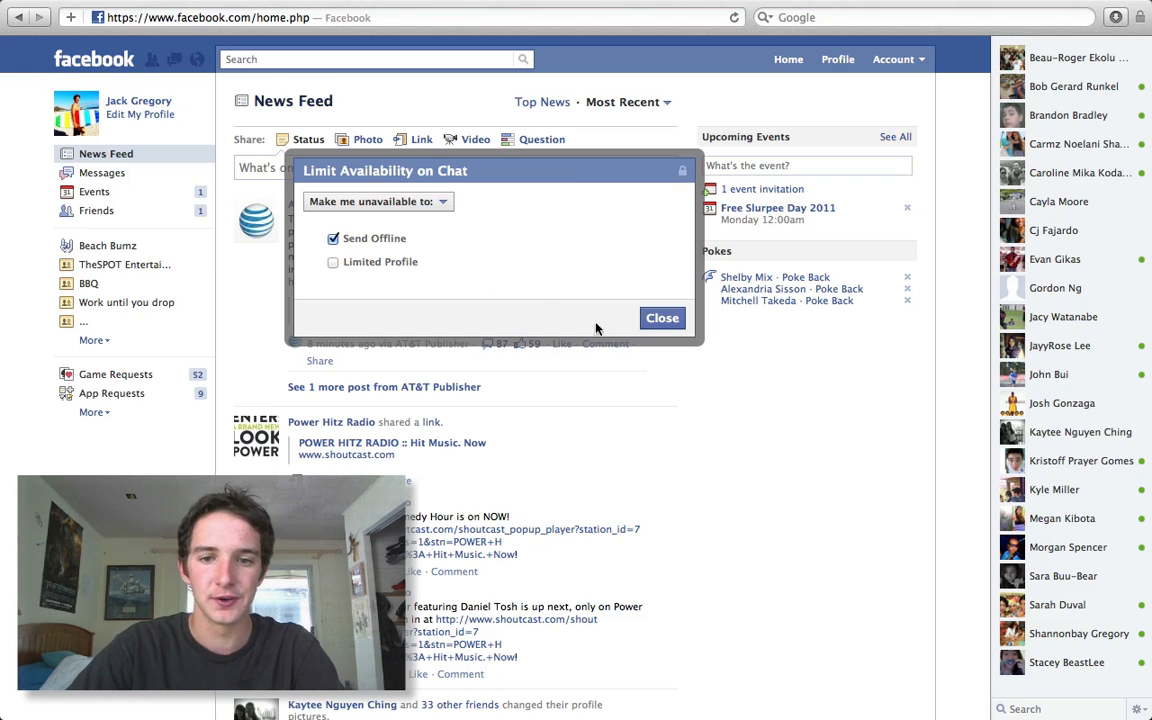
{"action": "left_click", "coordinate": [662, 316]}
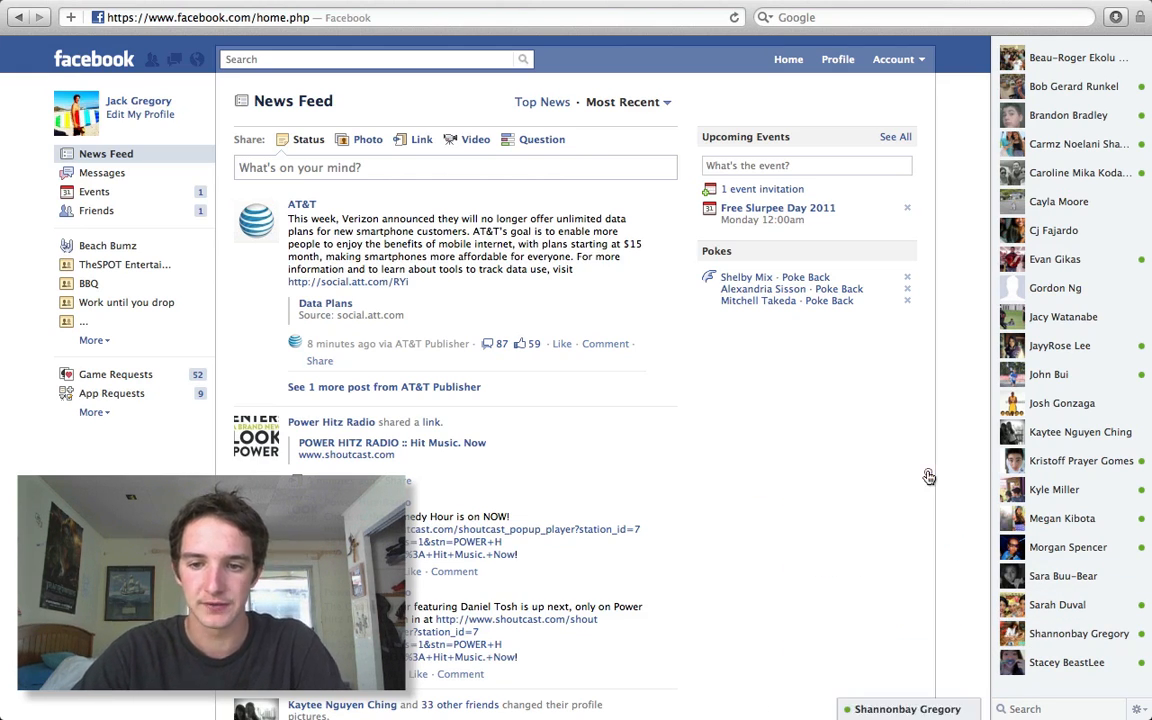
Step: Start a video call with the chatting friend and accept the one-time Set Up prompt
{"action": "left_click", "coordinate": [908, 708]}
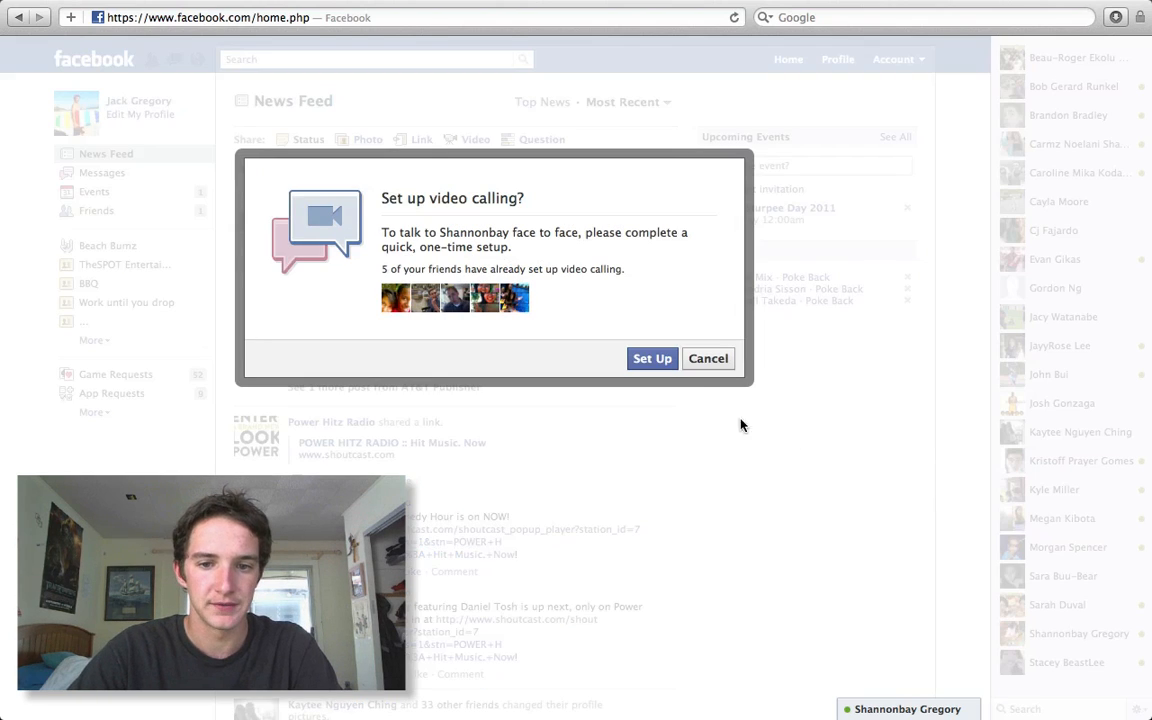
{"action": "mouse_move", "coordinate": [652, 358]}
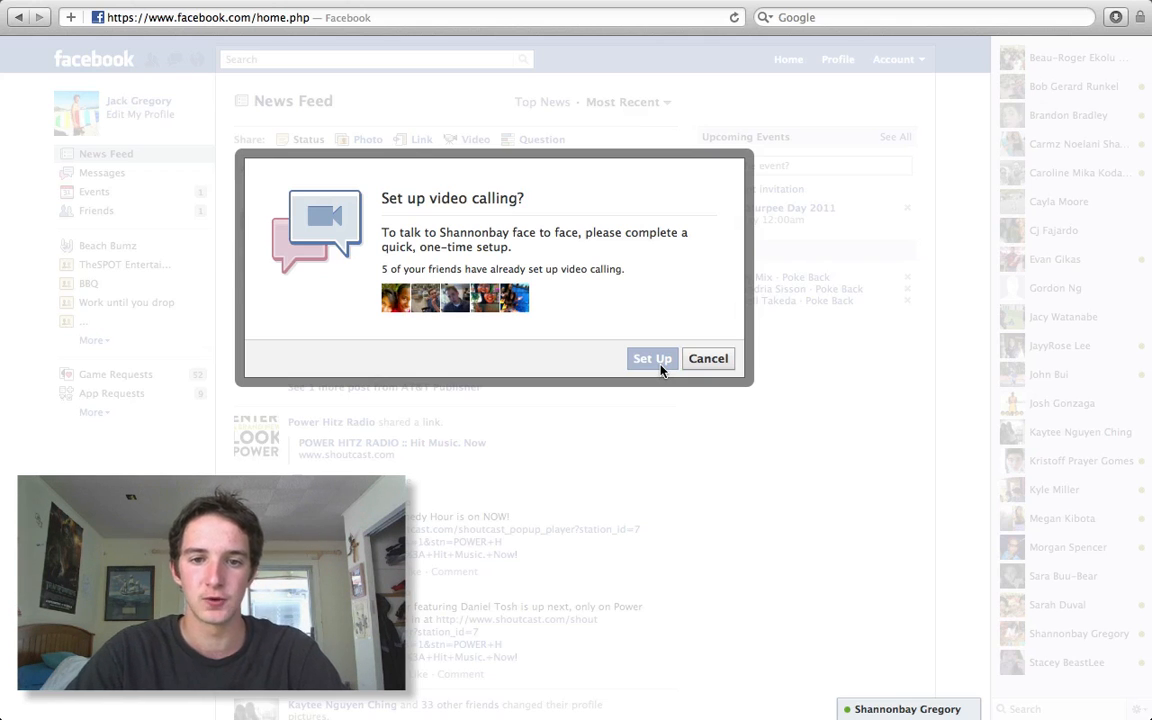
{"action": "left_click", "coordinate": [708, 358]}
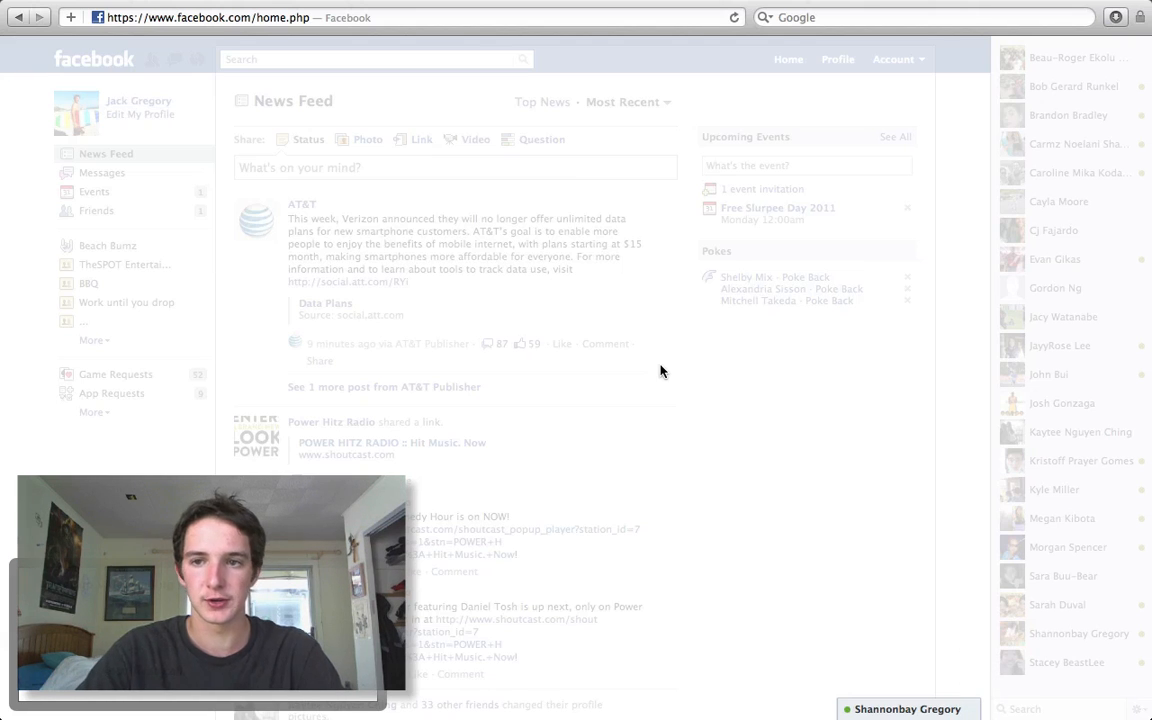
{"action": "mouse_move", "coordinate": [1098, 40]}
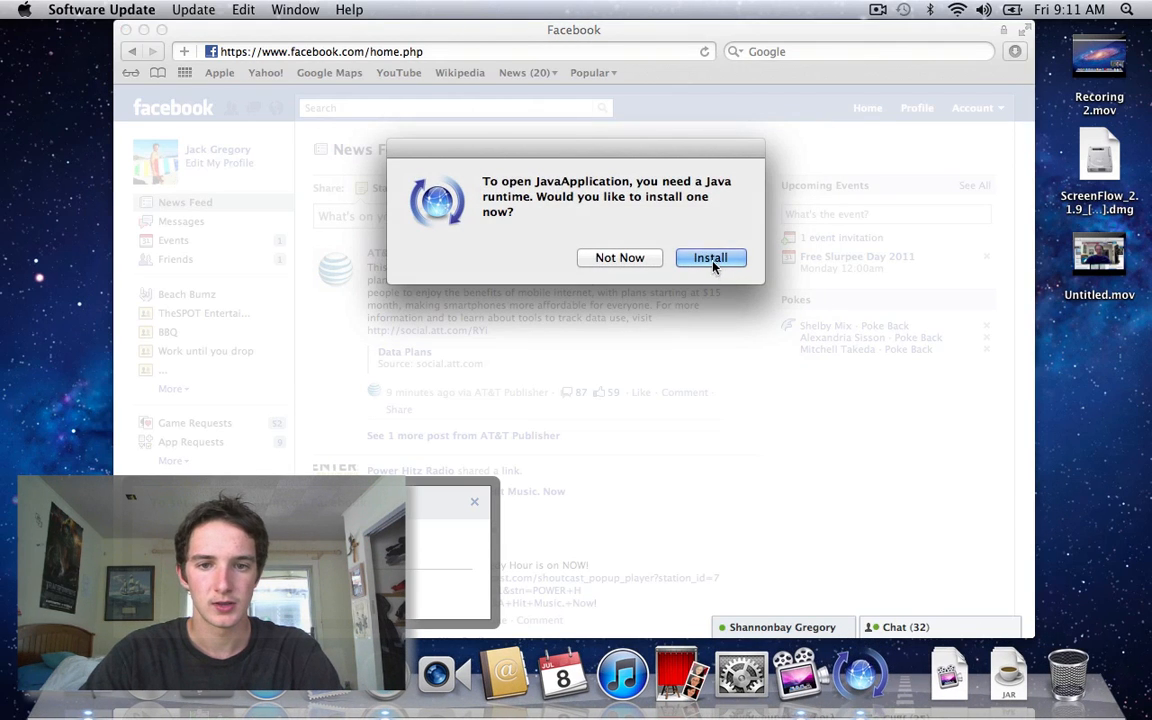
Step: Install the required Java runtime via Software Update and dismiss its success message
{"action": "left_click", "coordinate": [710, 256]}
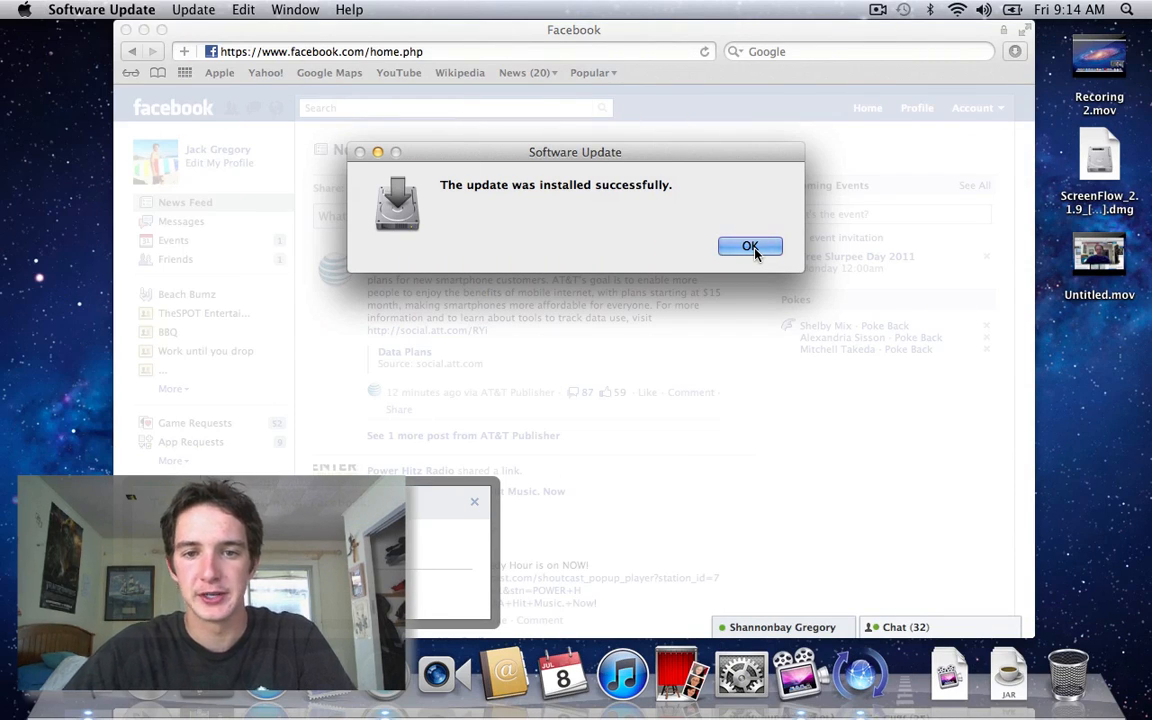
{"action": "left_click", "coordinate": [750, 246]}
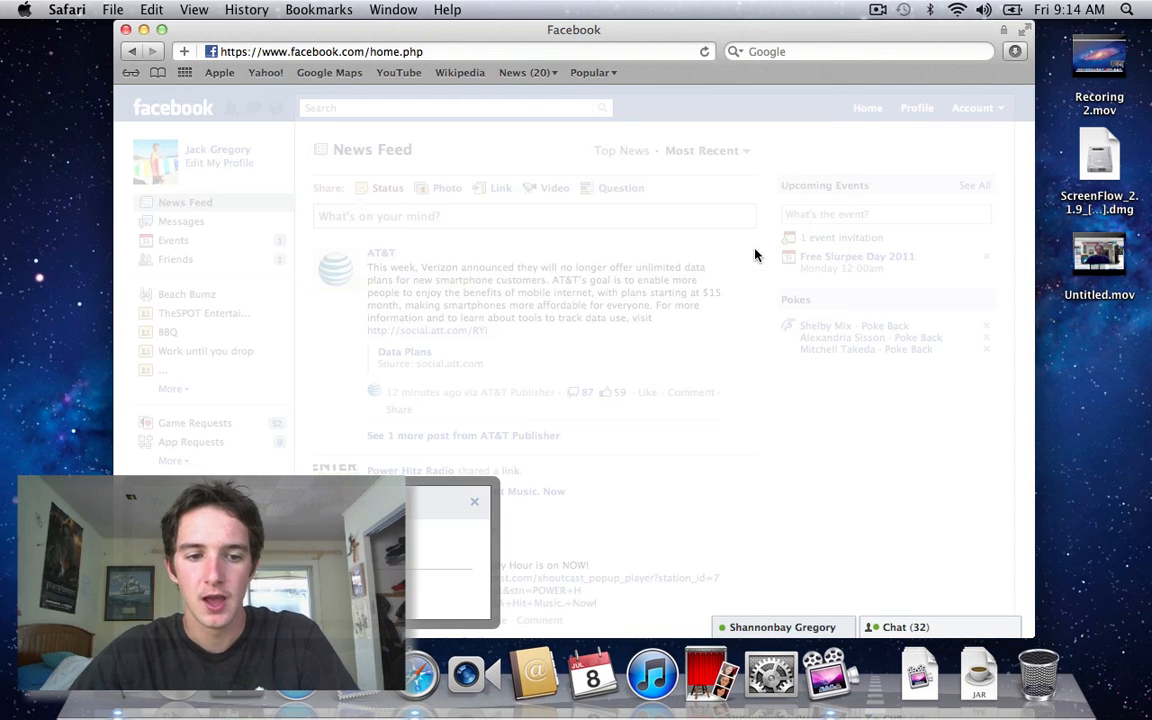
Step: Return to the Facebook tab in Safari, where an incoming video call appears
{"action": "left_click", "coordinate": [980, 676]}
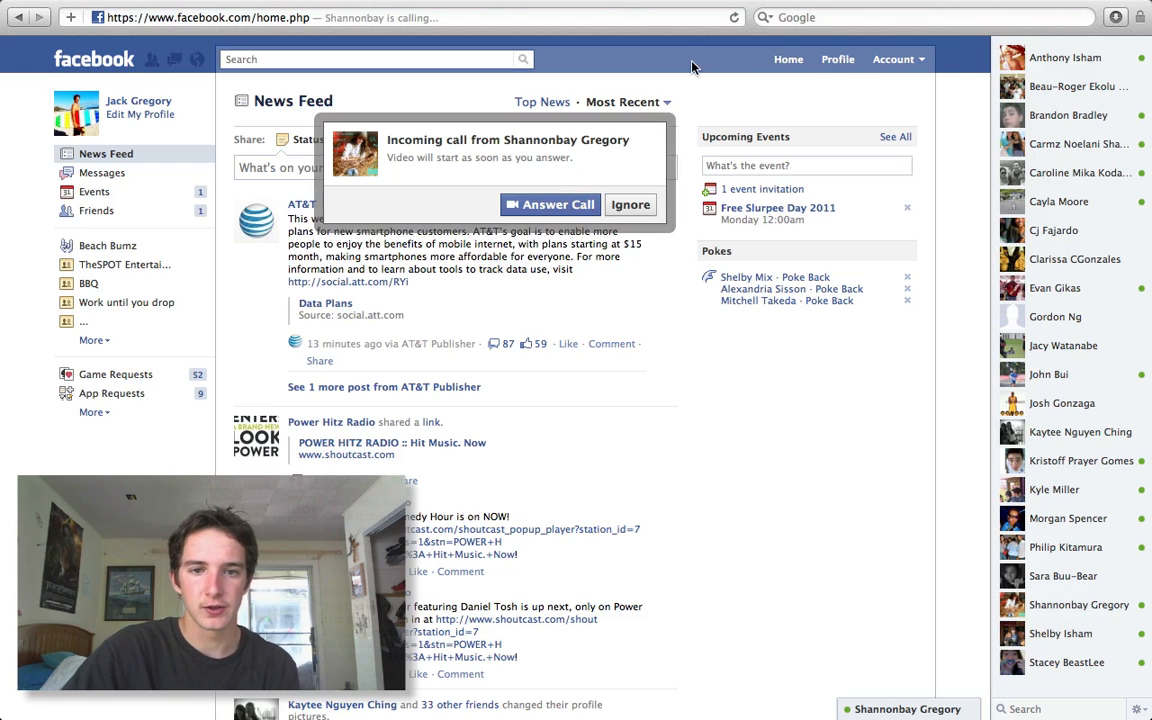
Step: Answer the incoming video call, which fails with a plugin start error
{"action": "left_click", "coordinate": [630, 204]}
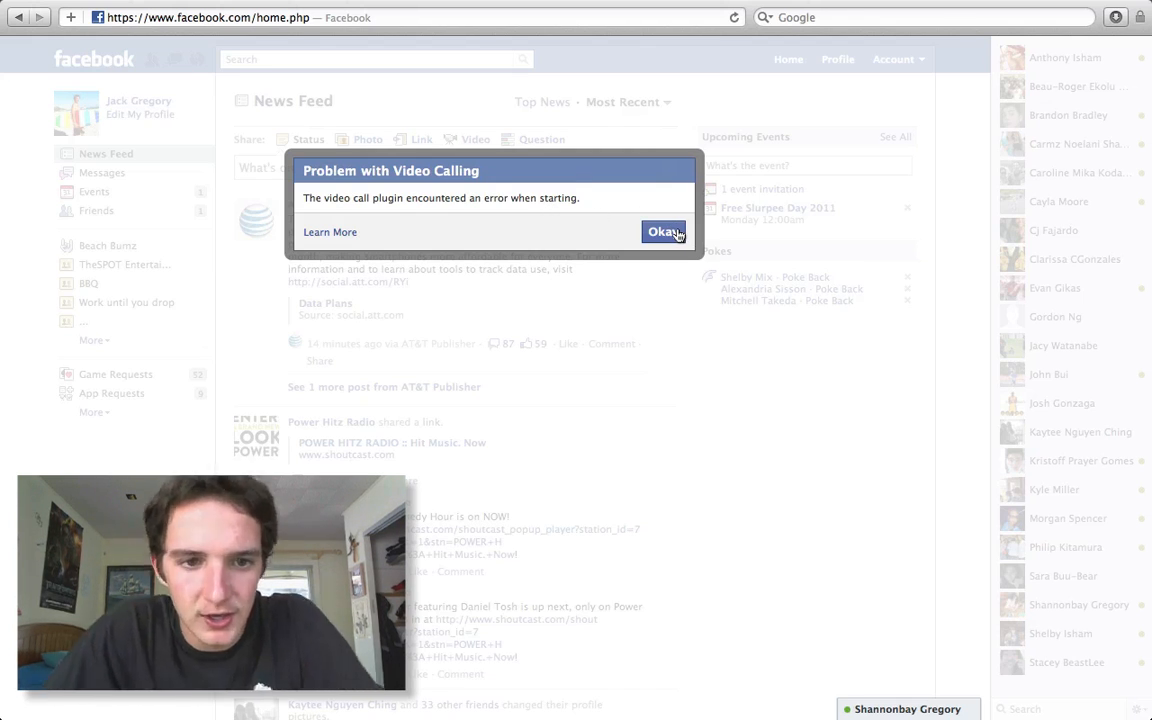
Step: Enable 'Show Develop menu in menu bar' in Safari's Advanced preferences and close Preferences
{"action": "left_click", "coordinate": [664, 232]}
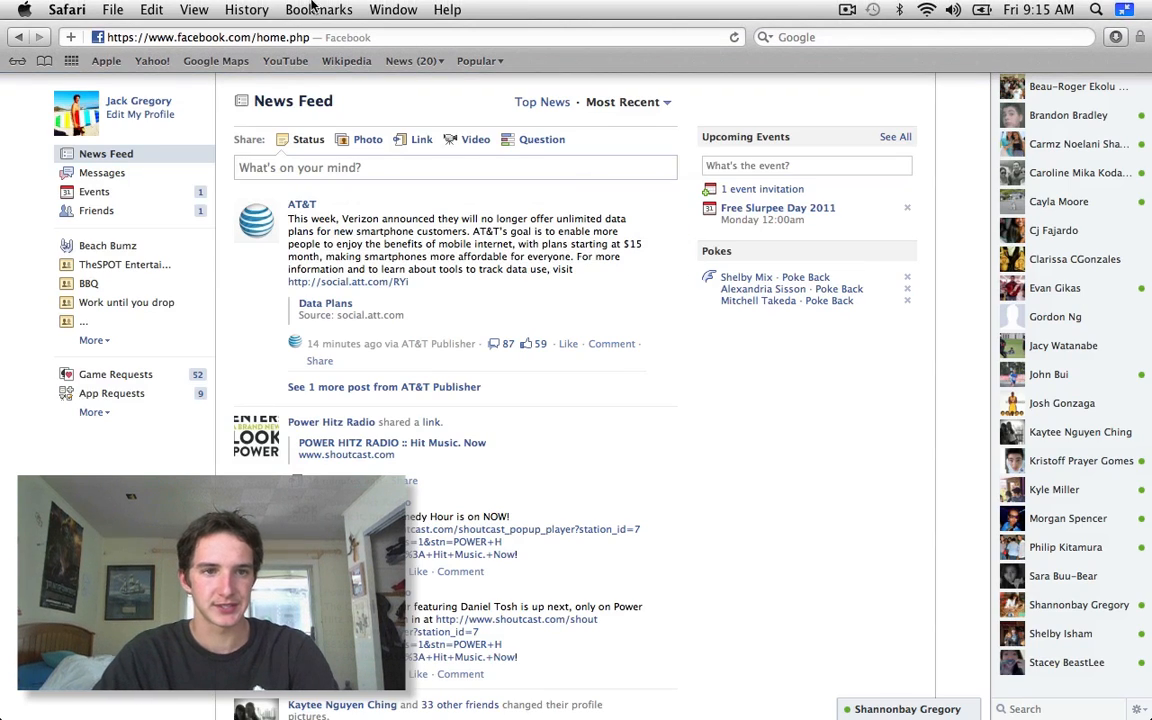
{"action": "left_click", "coordinate": [66, 8]}
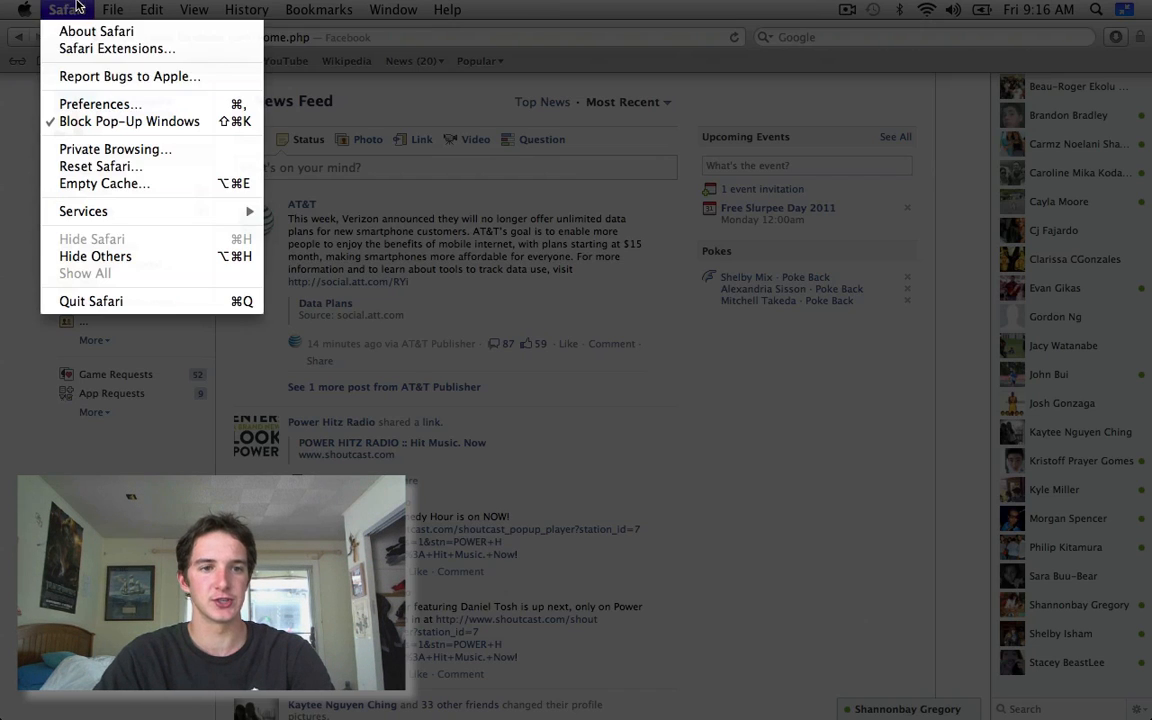
{"action": "mouse_move", "coordinate": [128, 122]}
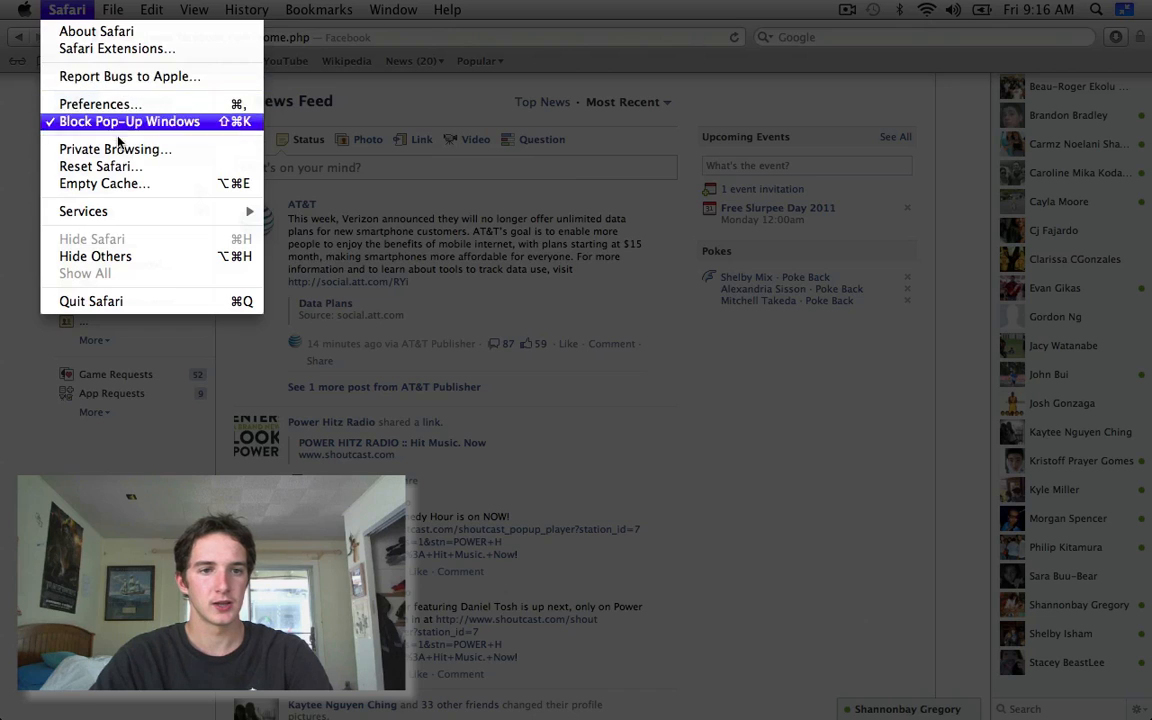
{"action": "mouse_move", "coordinate": [116, 148]}
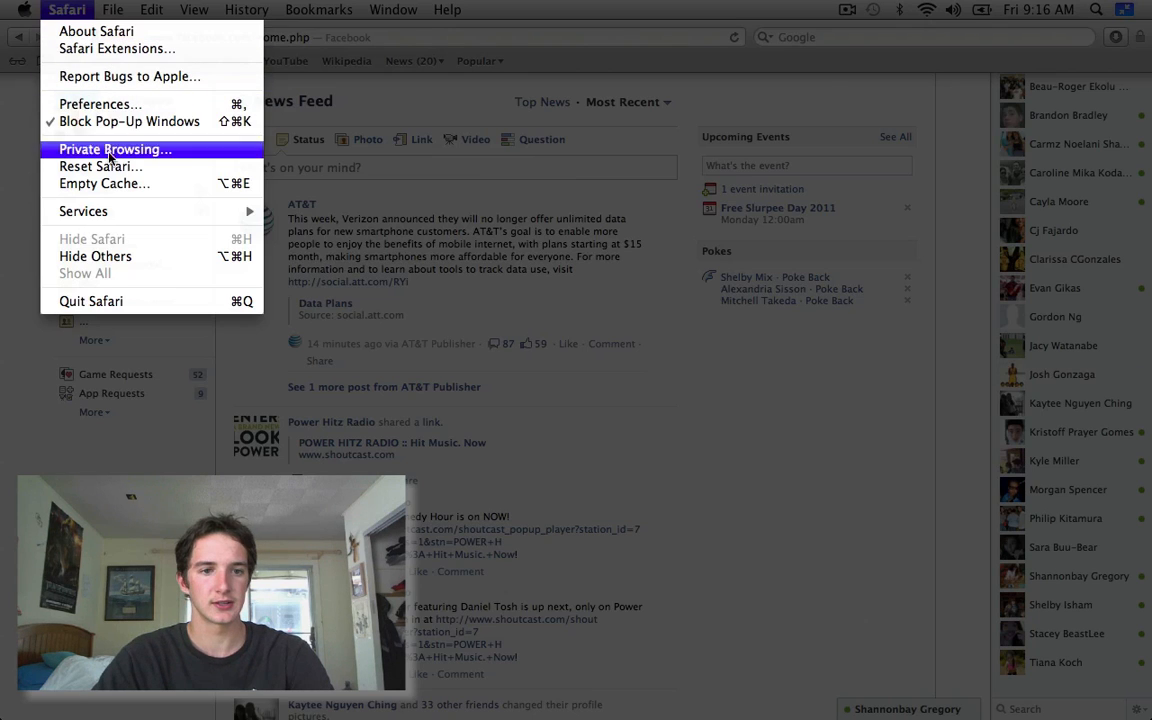
{"action": "mouse_move", "coordinate": [100, 104]}
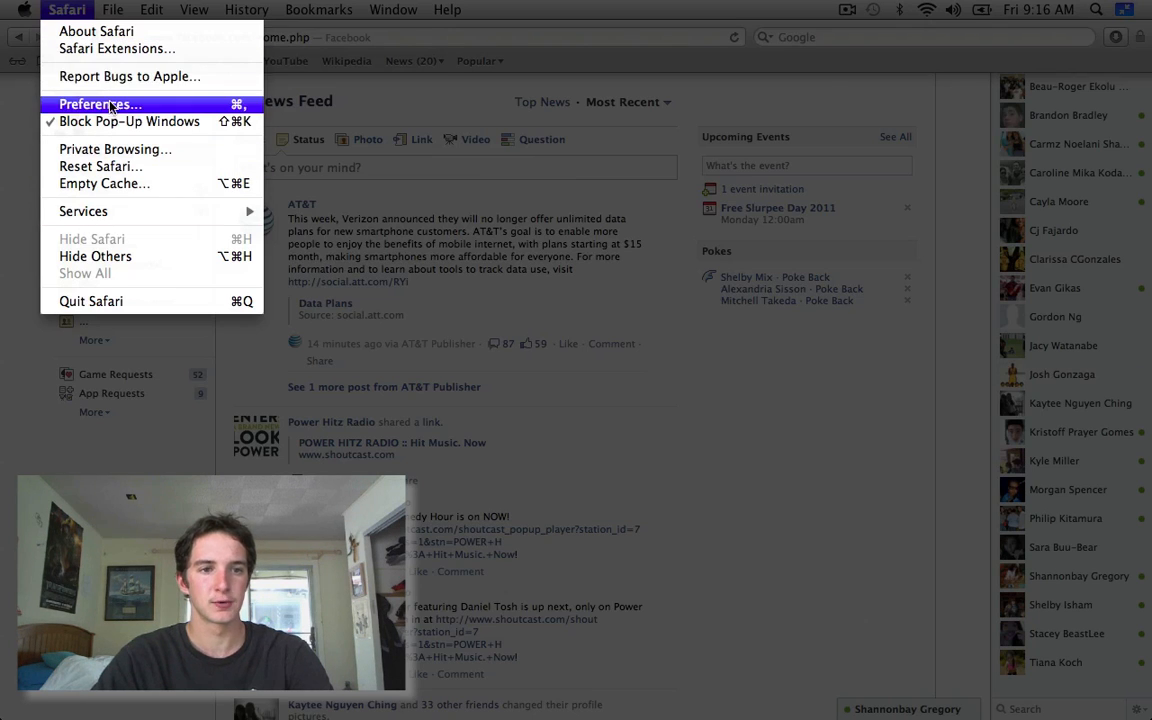
{"action": "left_click", "coordinate": [100, 104]}
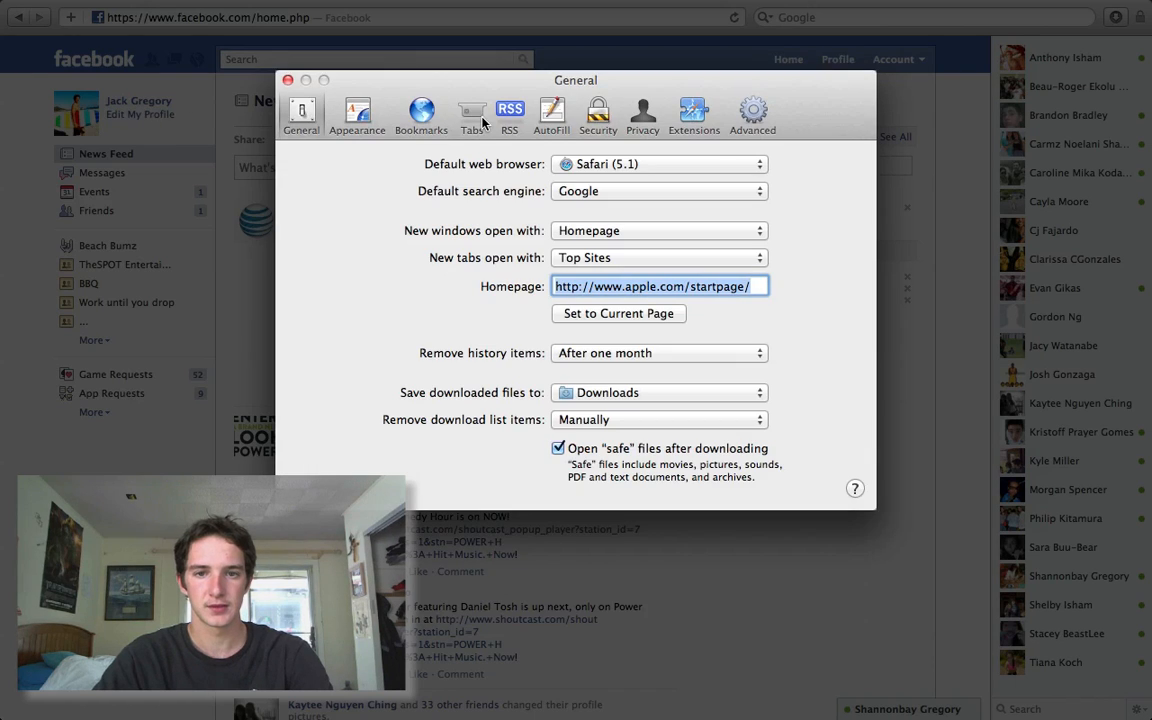
{"action": "left_click", "coordinate": [752, 112]}
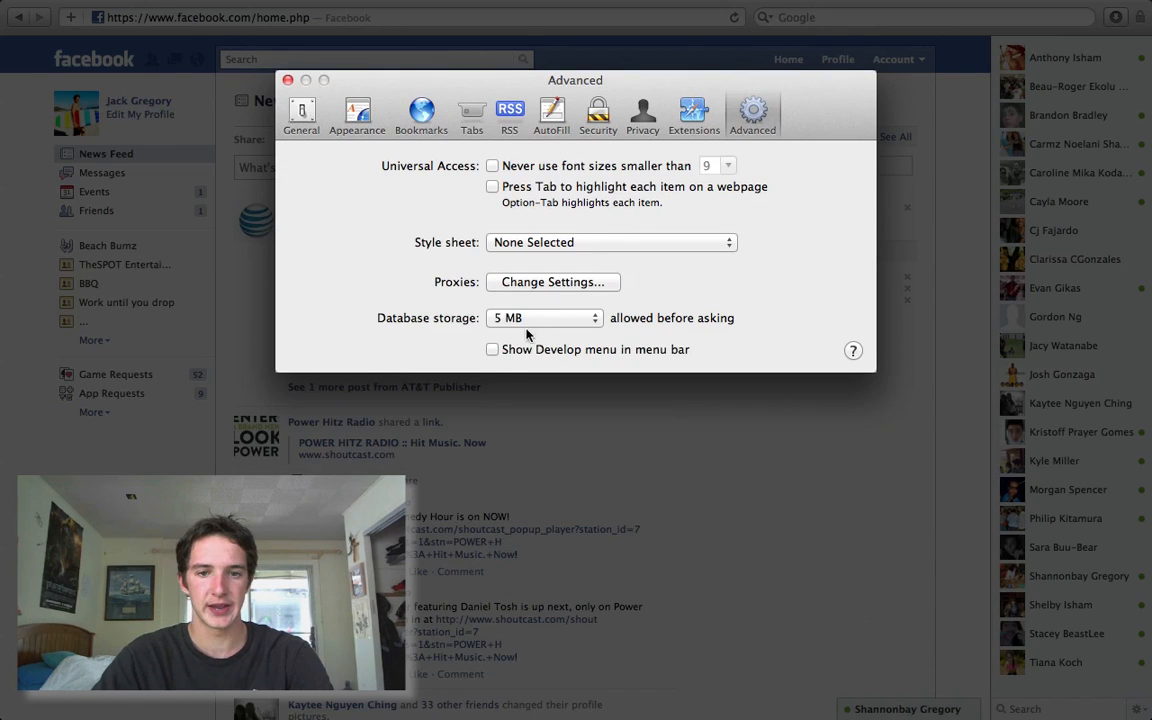
{"action": "left_click", "coordinate": [492, 348]}
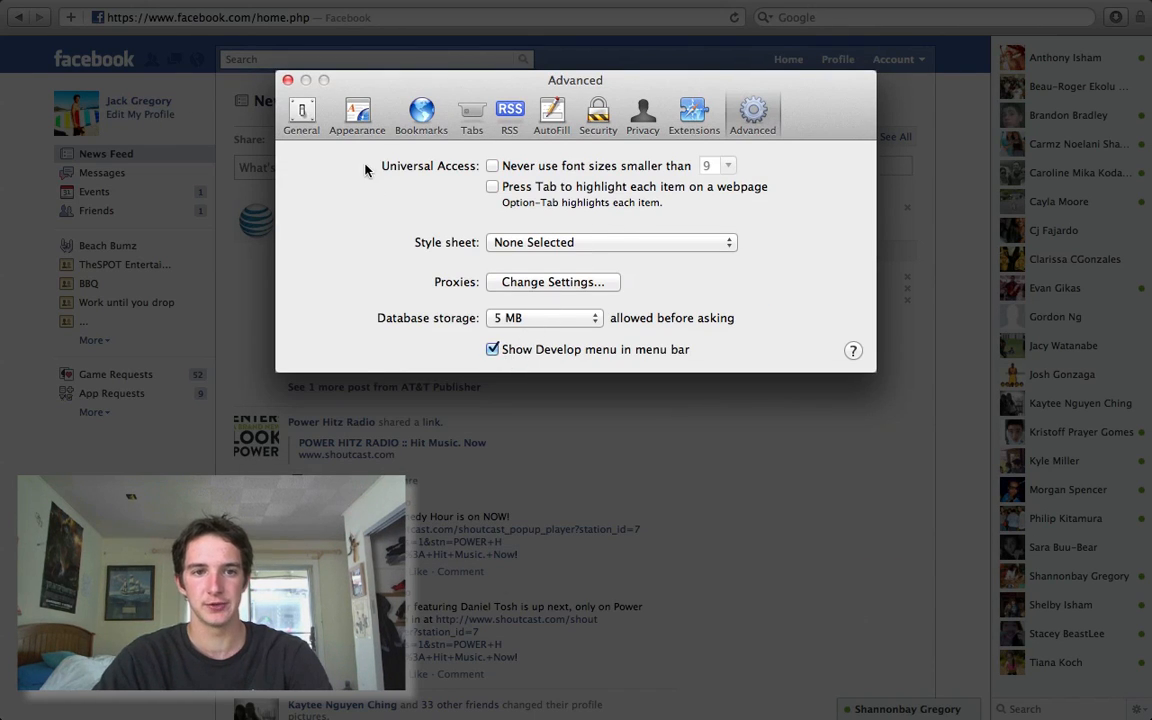
{"action": "left_click", "coordinate": [288, 80]}
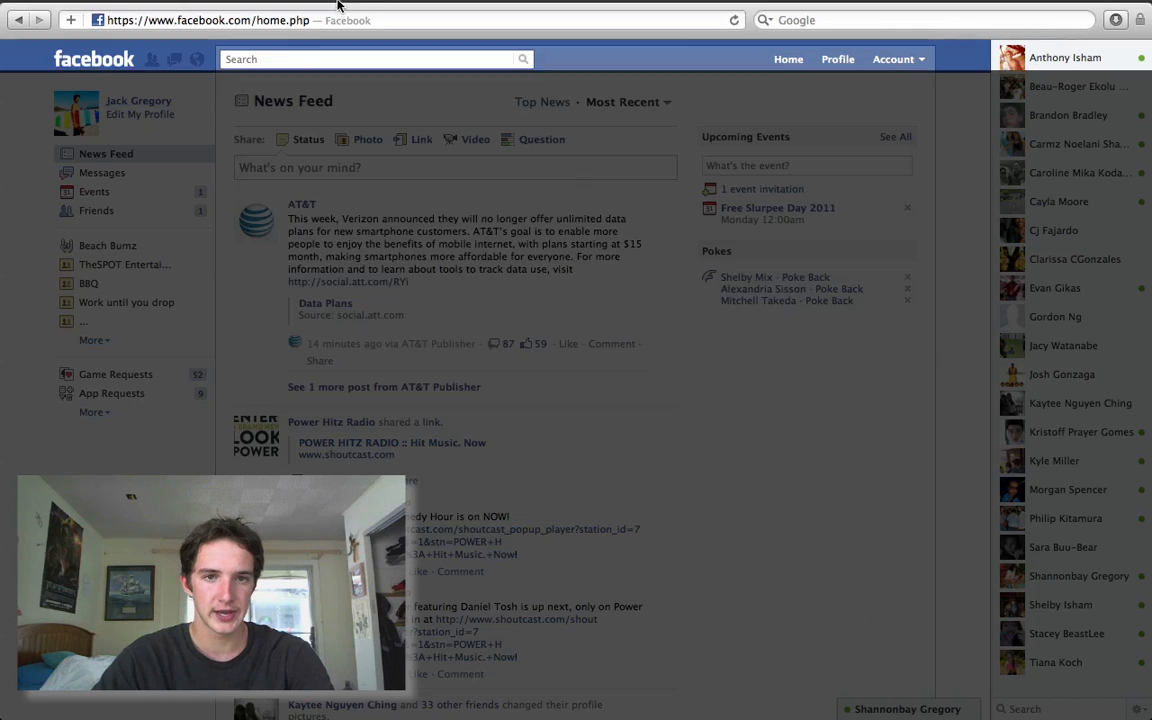
Step: Set Safari's user agent to 'Safari 5.0.6 — Mac' from the Develop menu
{"action": "left_click", "coordinate": [394, 8]}
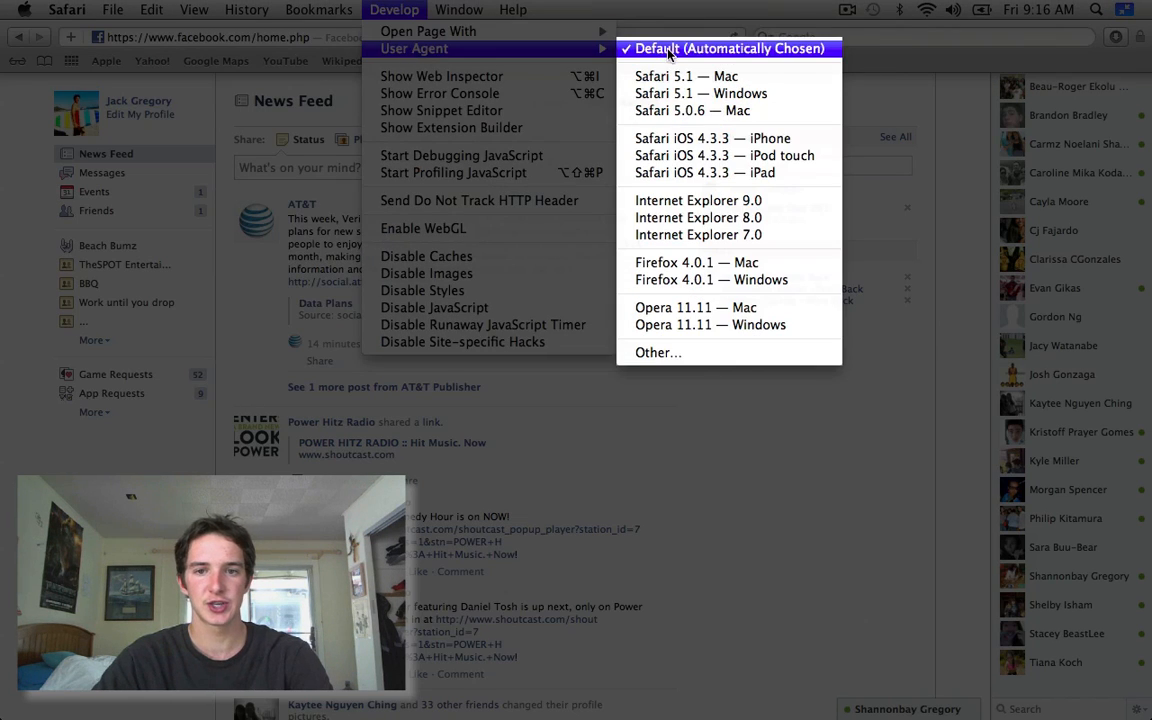
{"action": "mouse_move", "coordinate": [692, 110]}
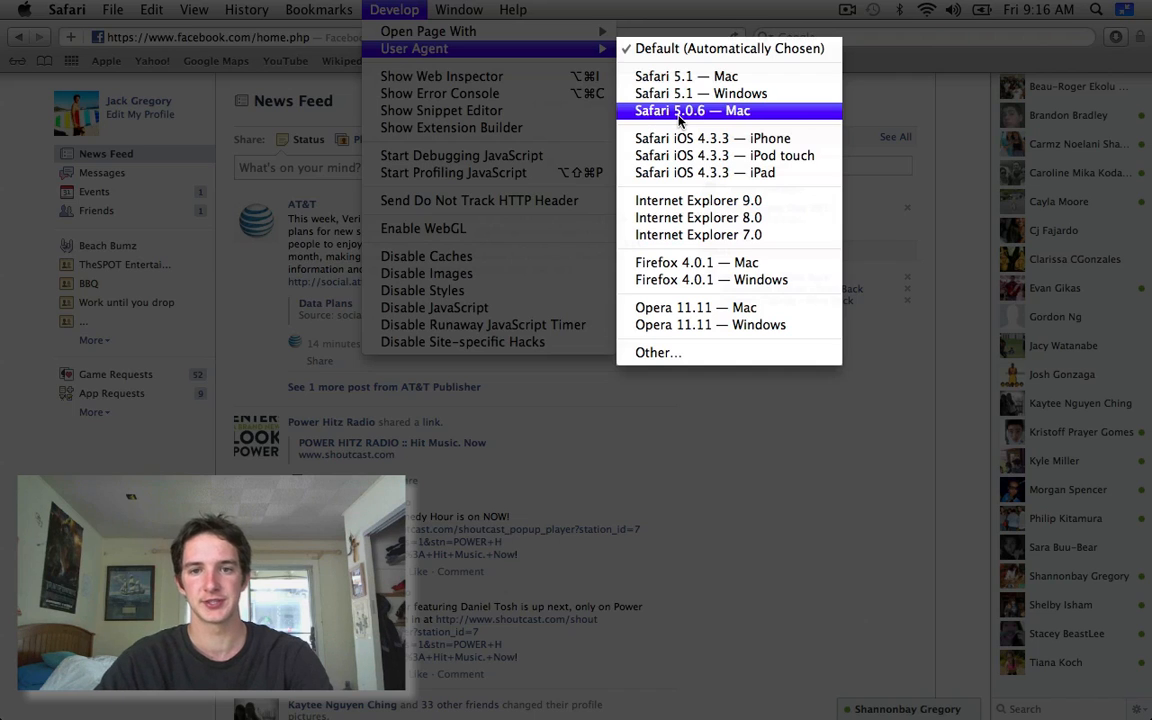
{"action": "left_click", "coordinate": [692, 110]}
{"action": "type", "text": "shann"}
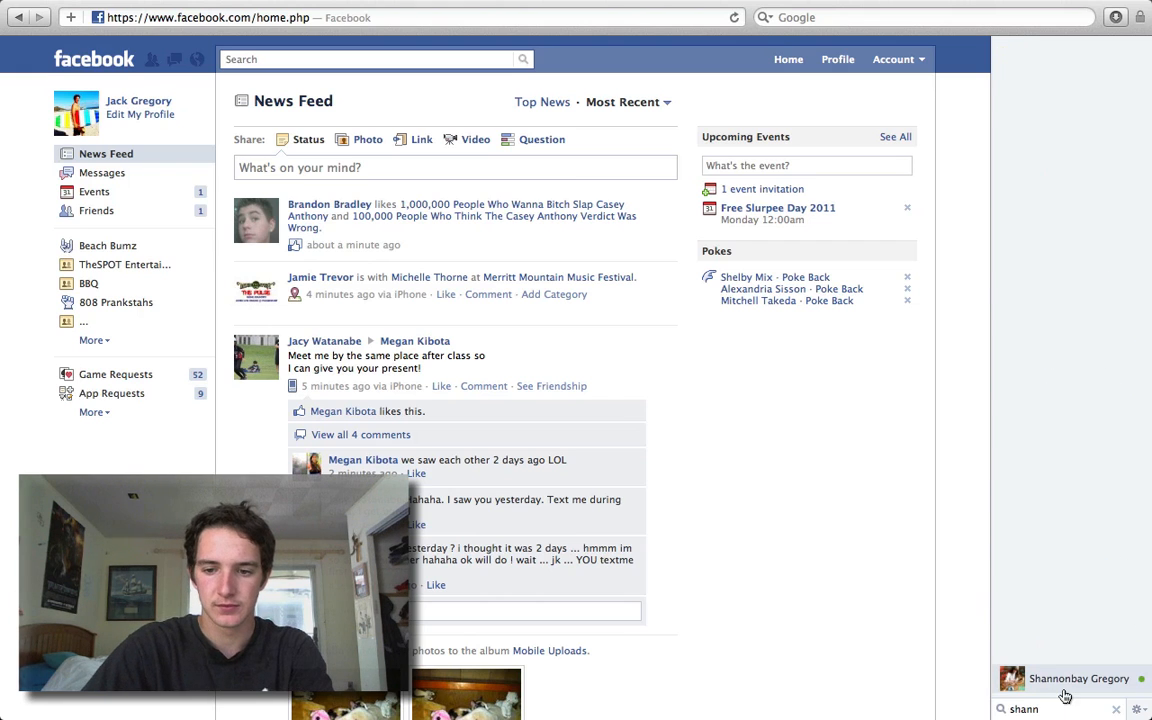
Step: Reopen the friend's chat and start a video call, bringing up the camera preview
{"action": "left_click", "coordinate": [1064, 696]}
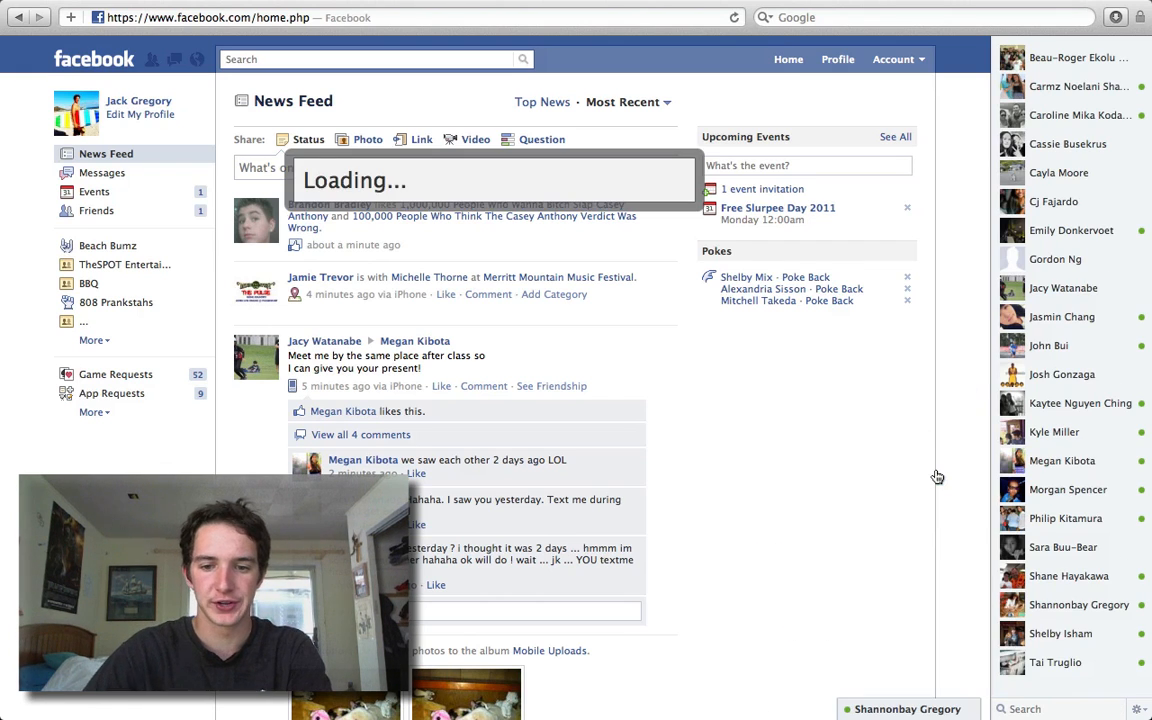
{"action": "left_click", "coordinate": [906, 708]}
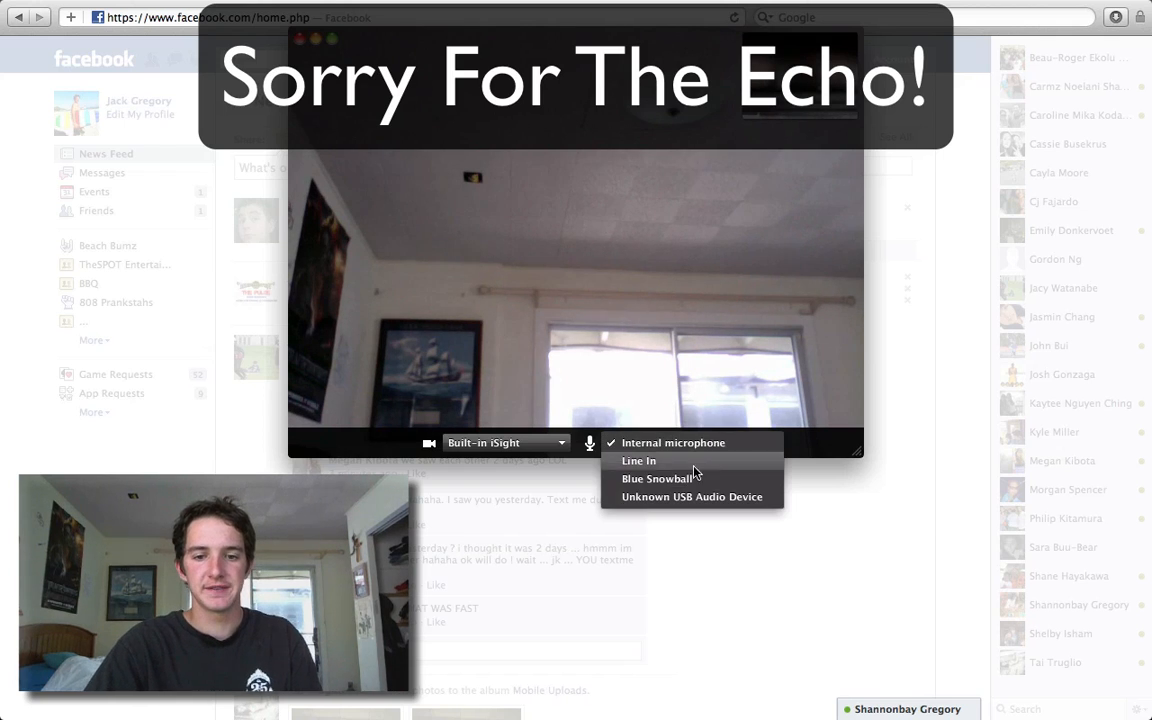
Step: Keep Internal microphone for the call, then dismiss the 'Problem with Video Calling' error back to the News Feed
{"action": "left_click", "coordinate": [672, 442]}
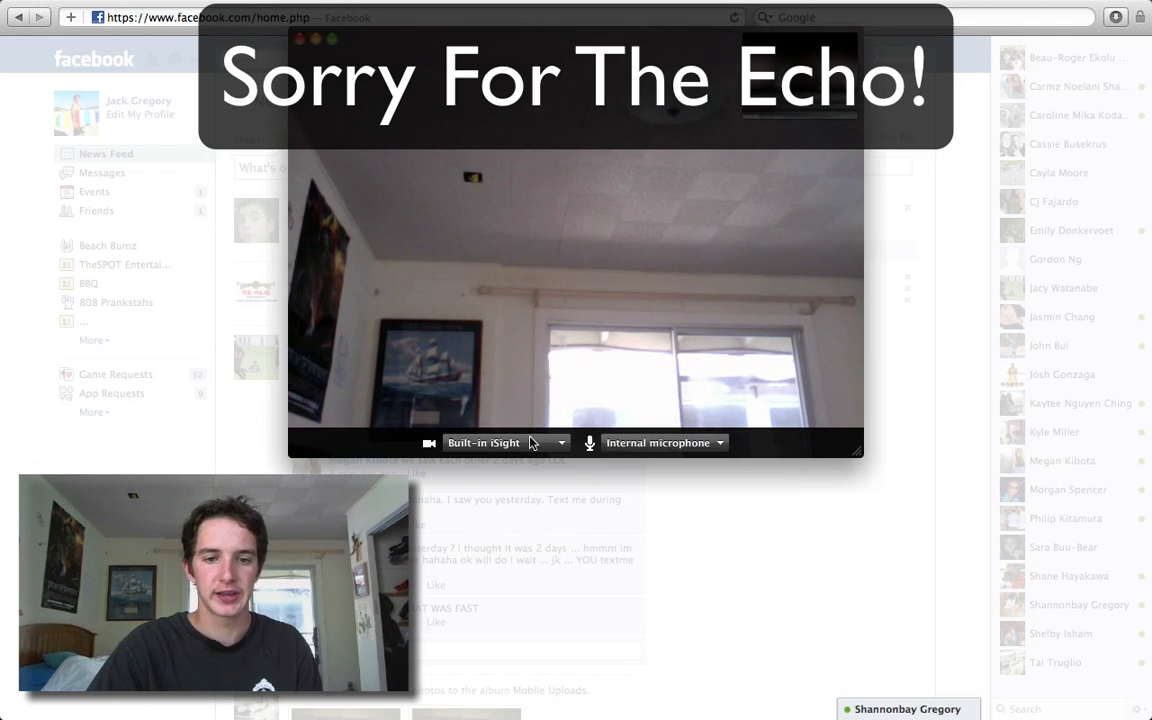
{"action": "left_click", "coordinate": [504, 442]}
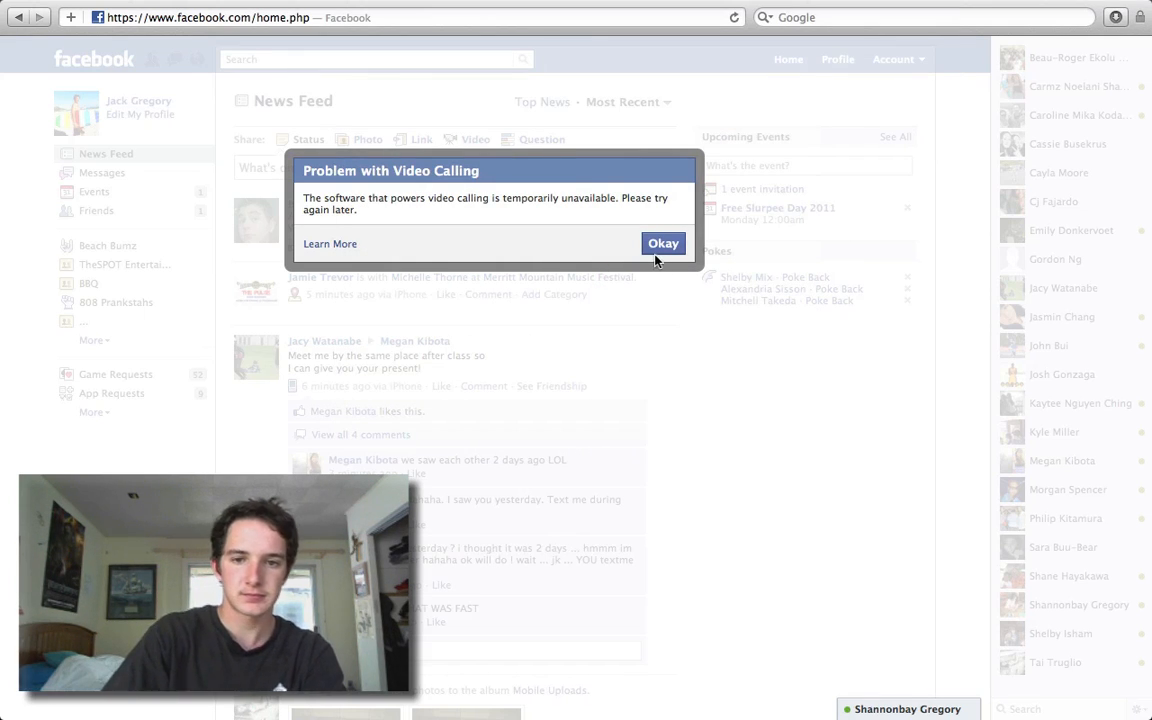
{"action": "left_click", "coordinate": [664, 244]}
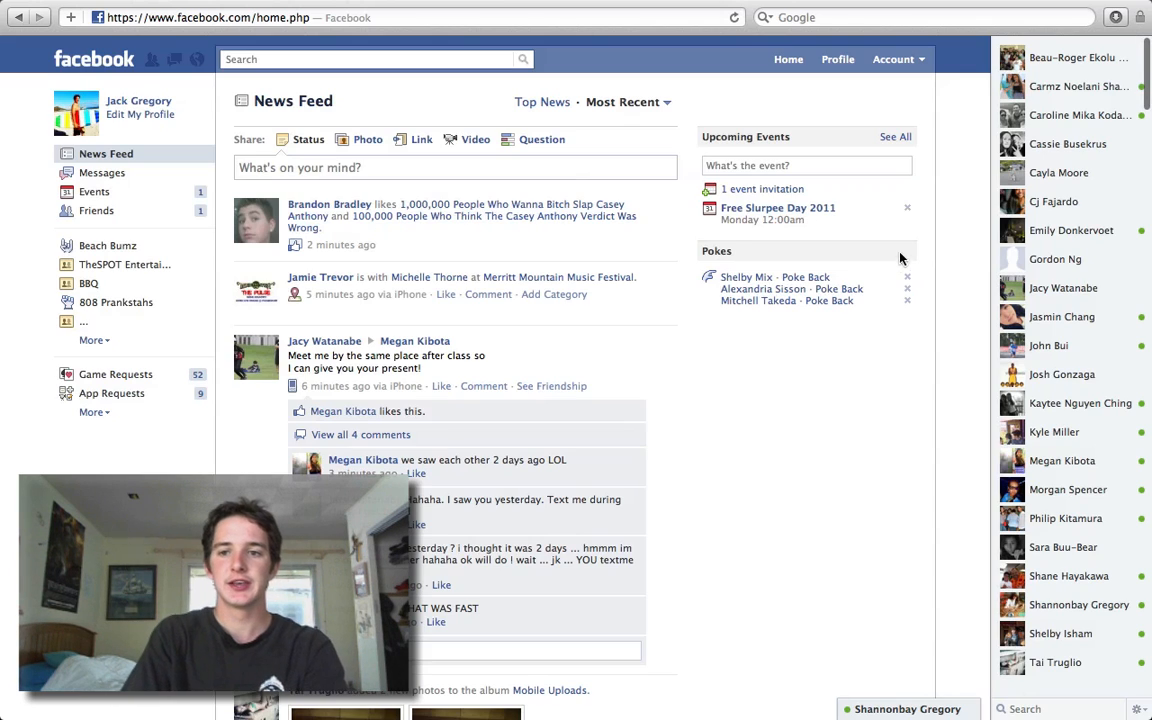
{"action": "mouse_move", "coordinate": [808, 332]}
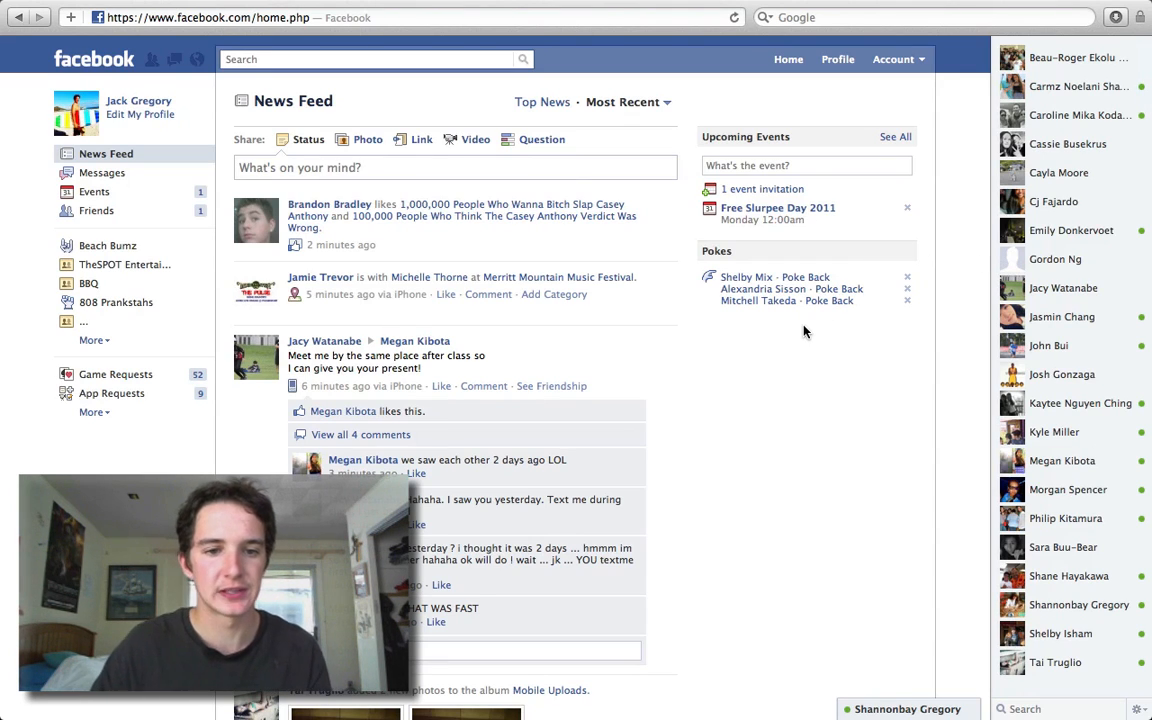